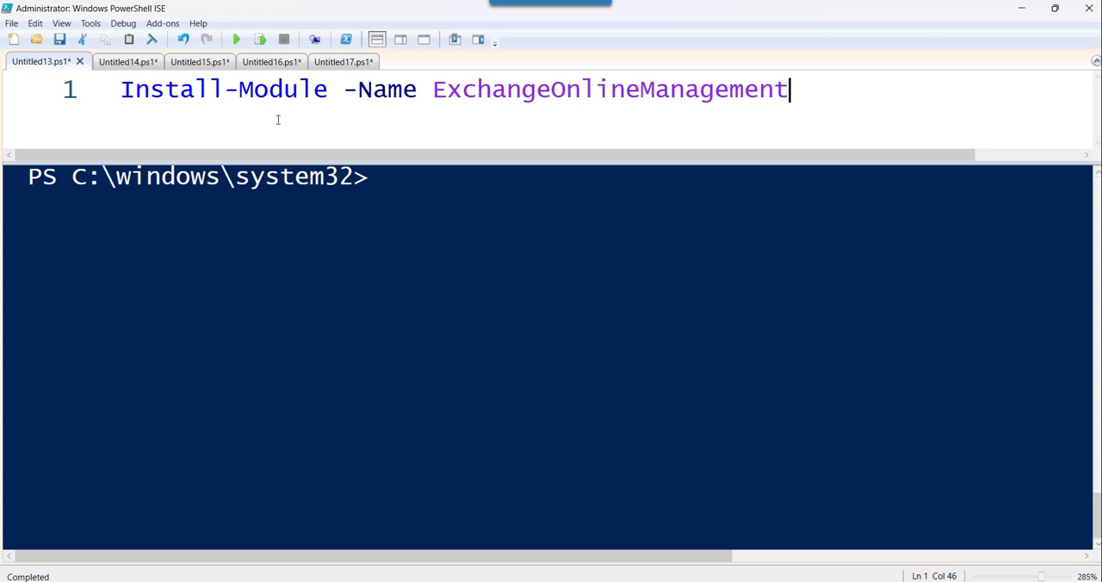
mouse_move(189, 120)
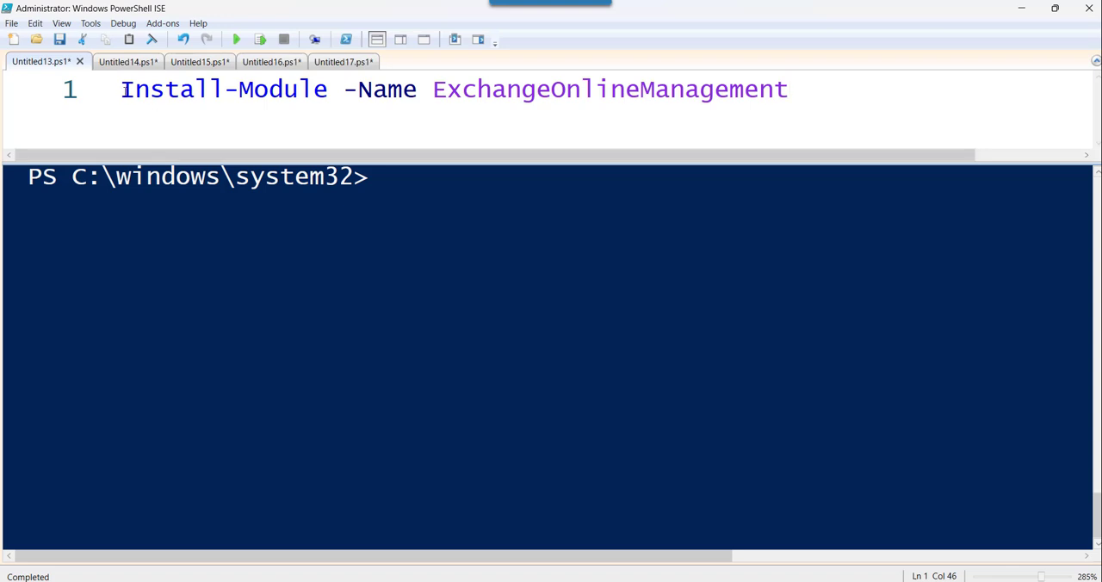
- Run Install-Module ExchangeOnlineManagement and answer Yes to All on the untrusted PSGallery prompt
left_click_drag(121, 89, 316, 89)
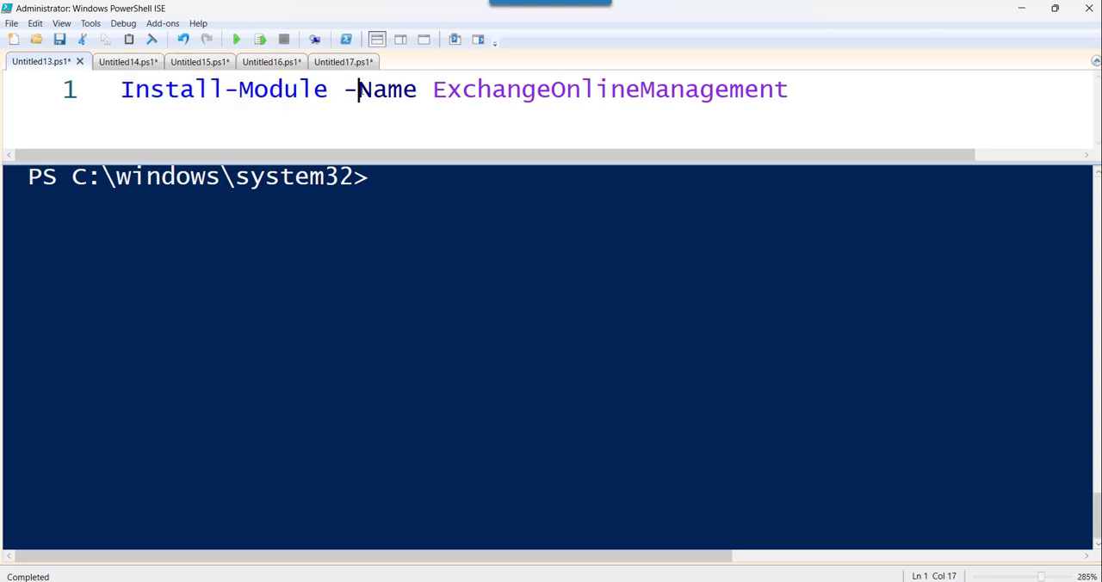
double_click(610, 90)
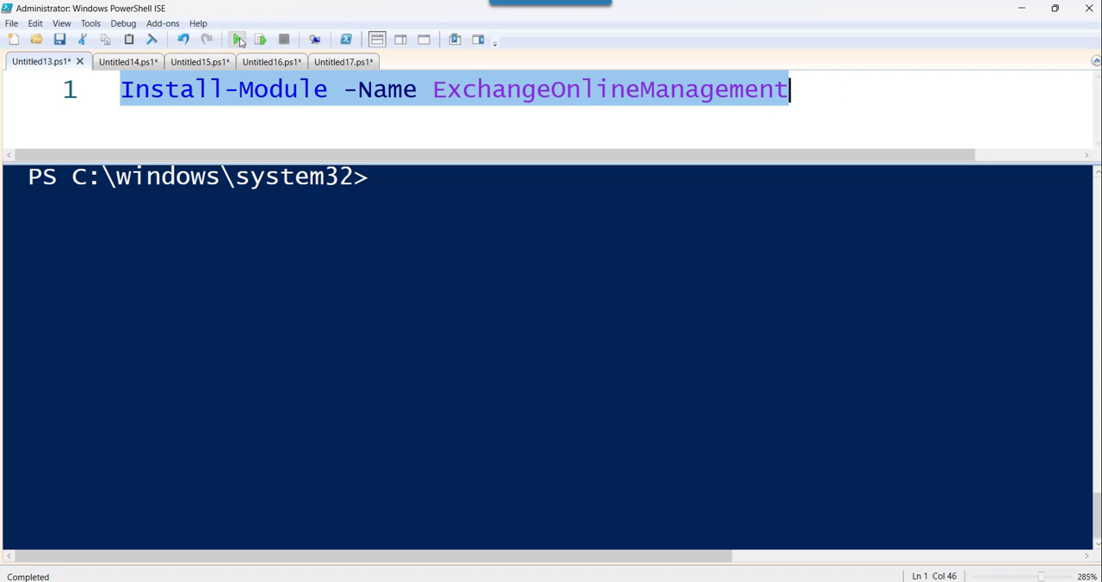
left_click(238, 40)
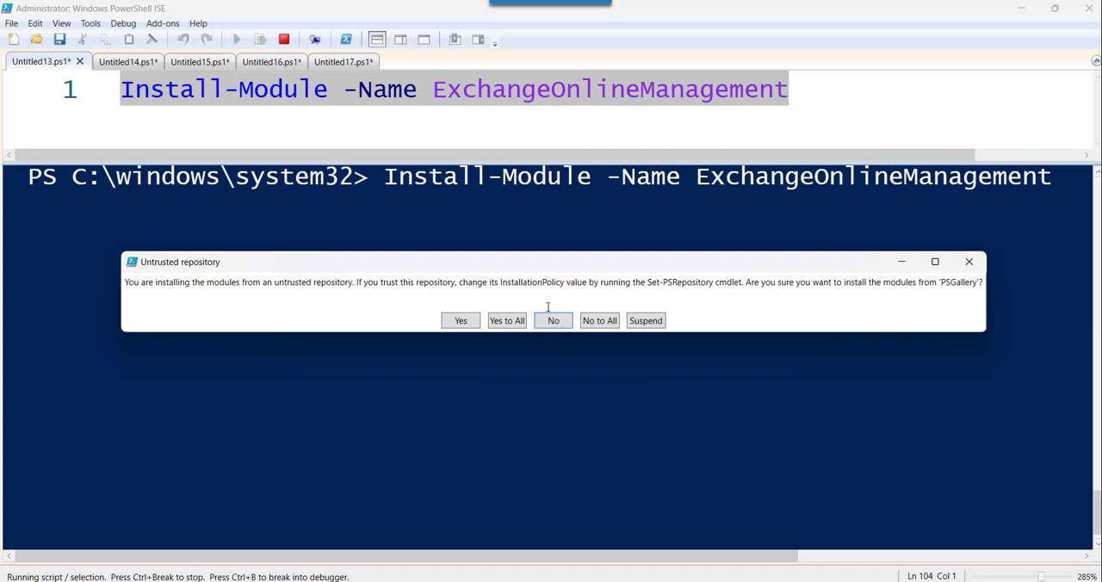
mouse_move(472, 300)
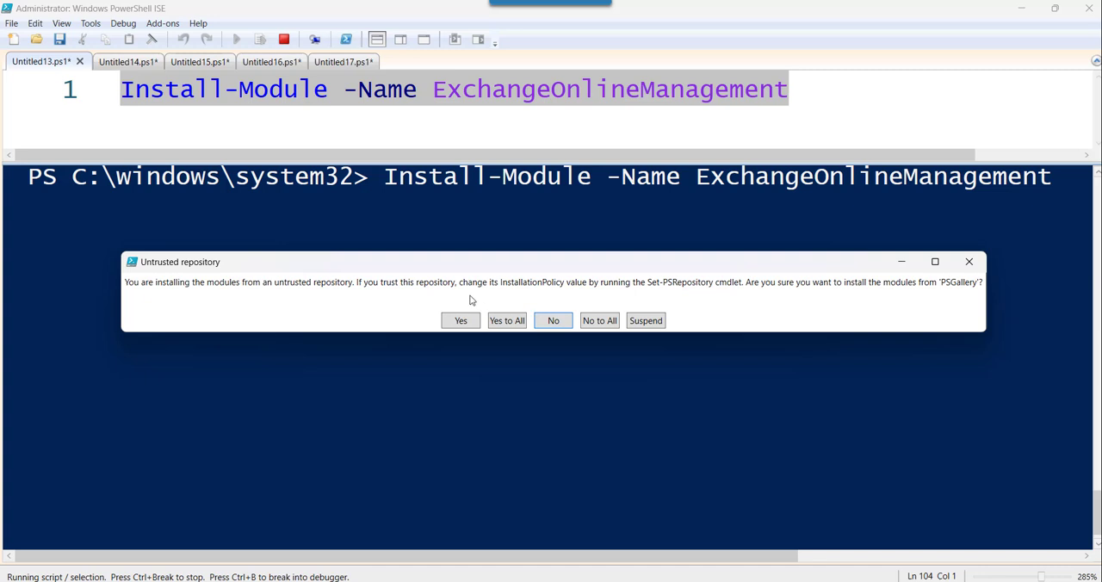
left_click_drag(472, 261, 360, 234)
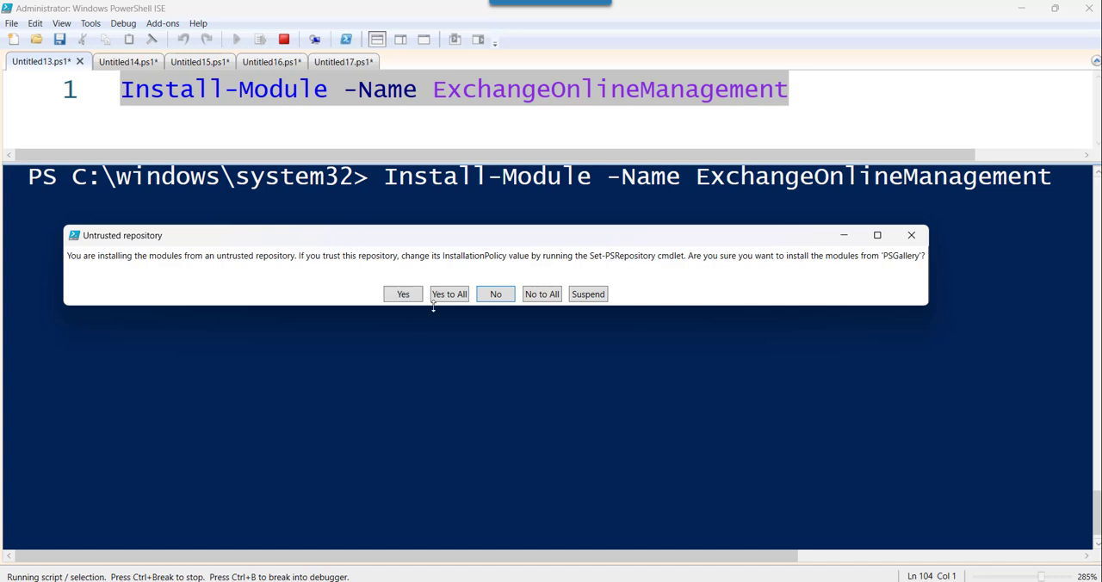
left_click(450, 292)
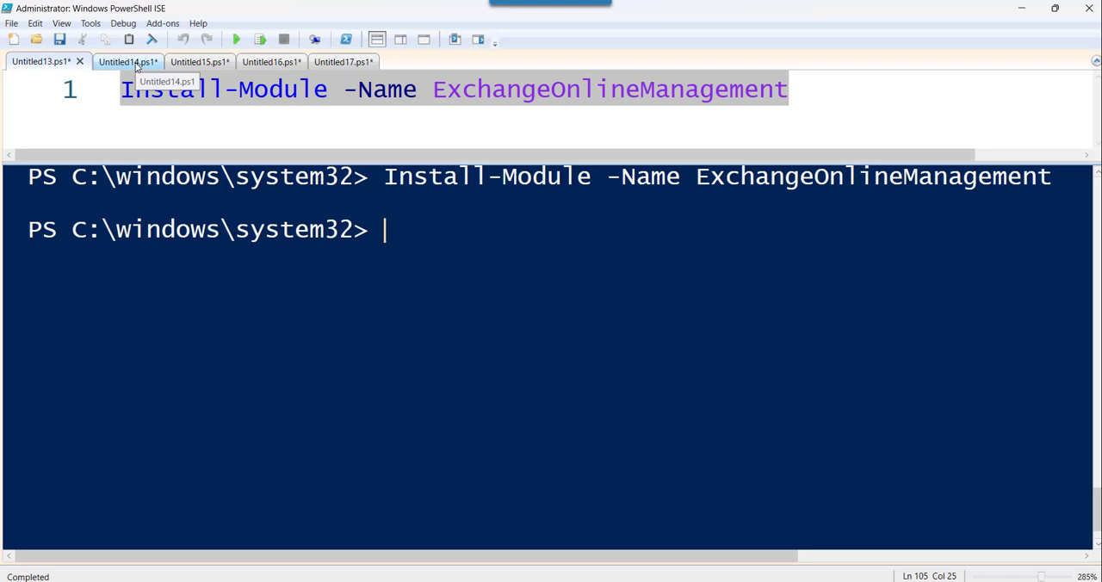
- Run Install-Module ExchangeOnlineManagement -RequiredVersion 2.0.5 and trust PSGallery for all installs
left_click(128, 62)
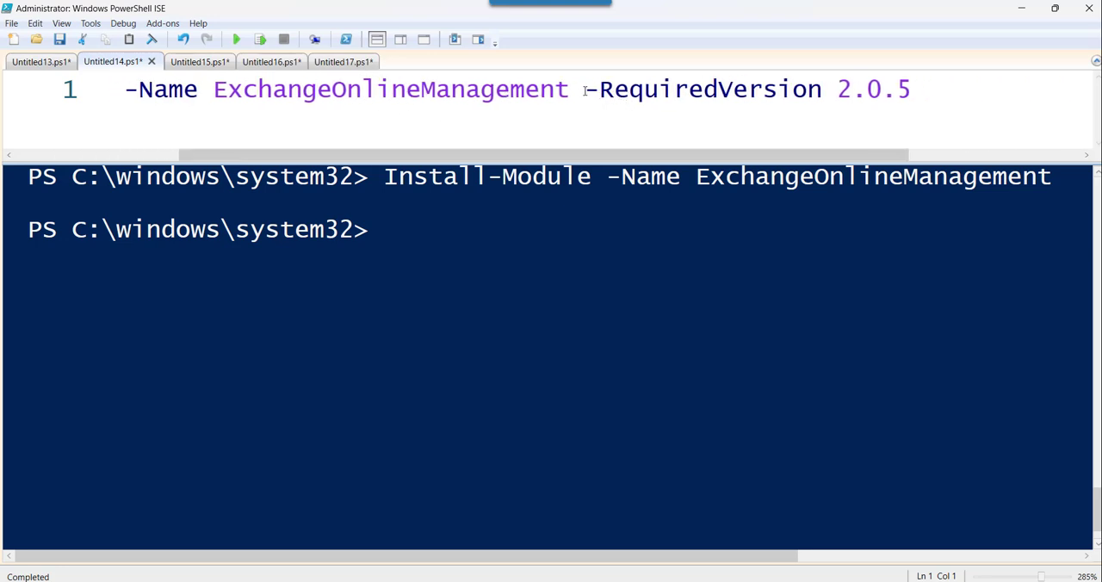
left_click_drag(586, 89, 916, 89)
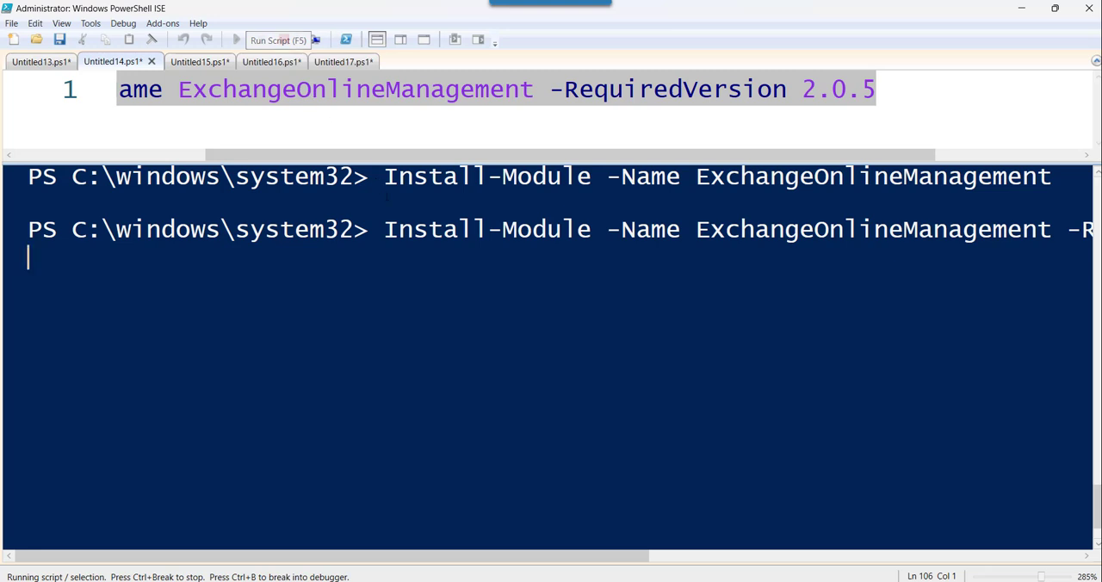
left_click(277, 39)
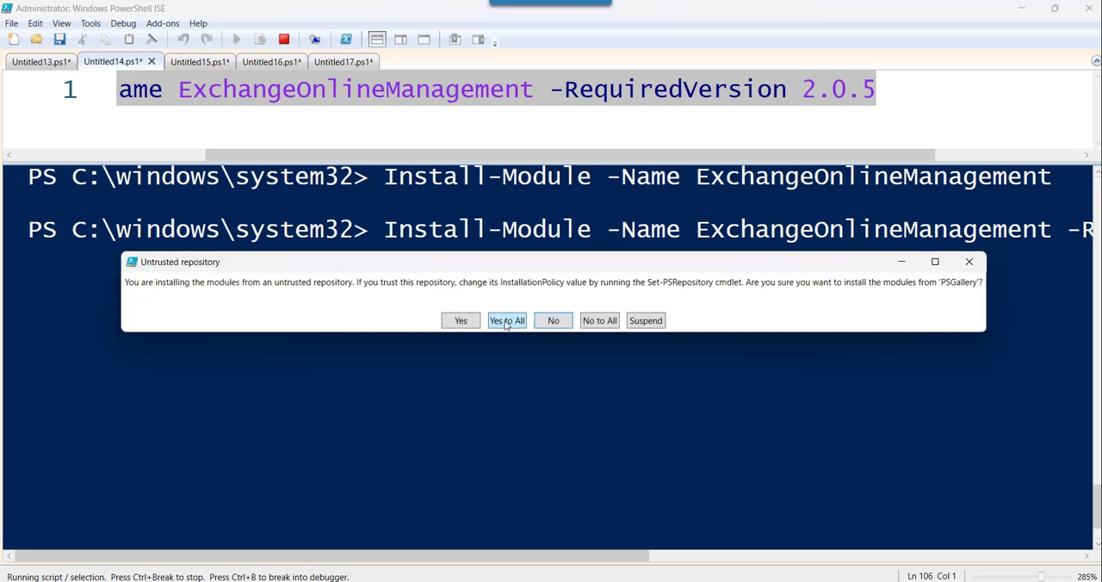
left_click(506, 321)
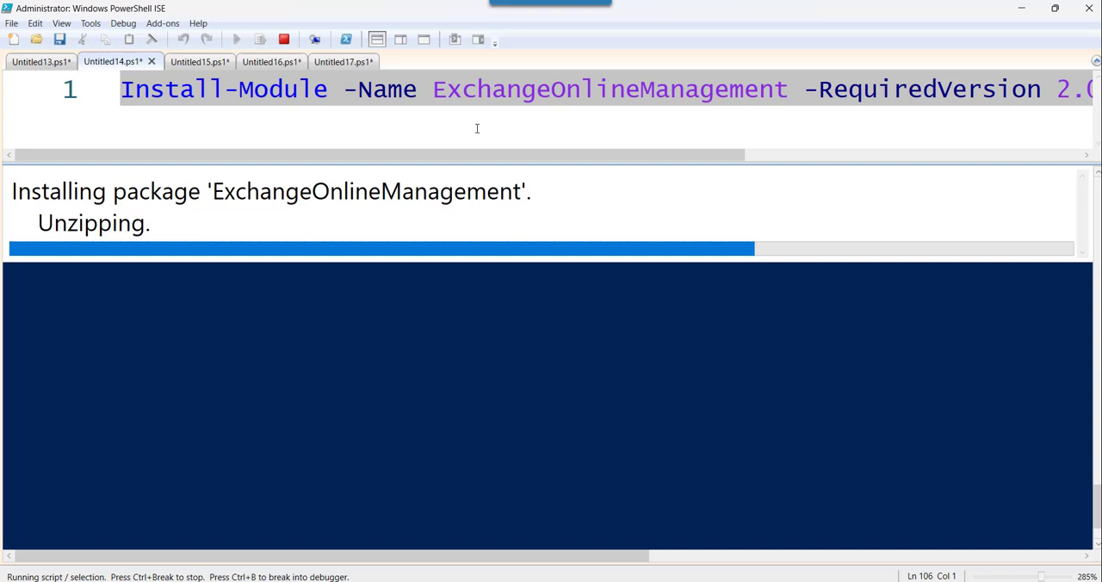
left_click(184, 62)
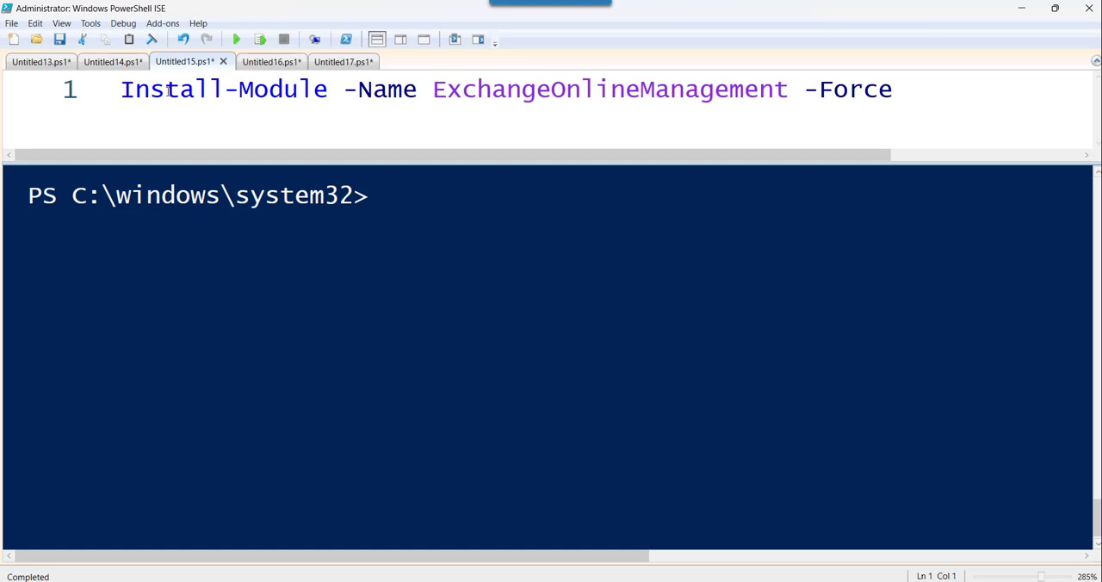
mouse_move(476, 89)
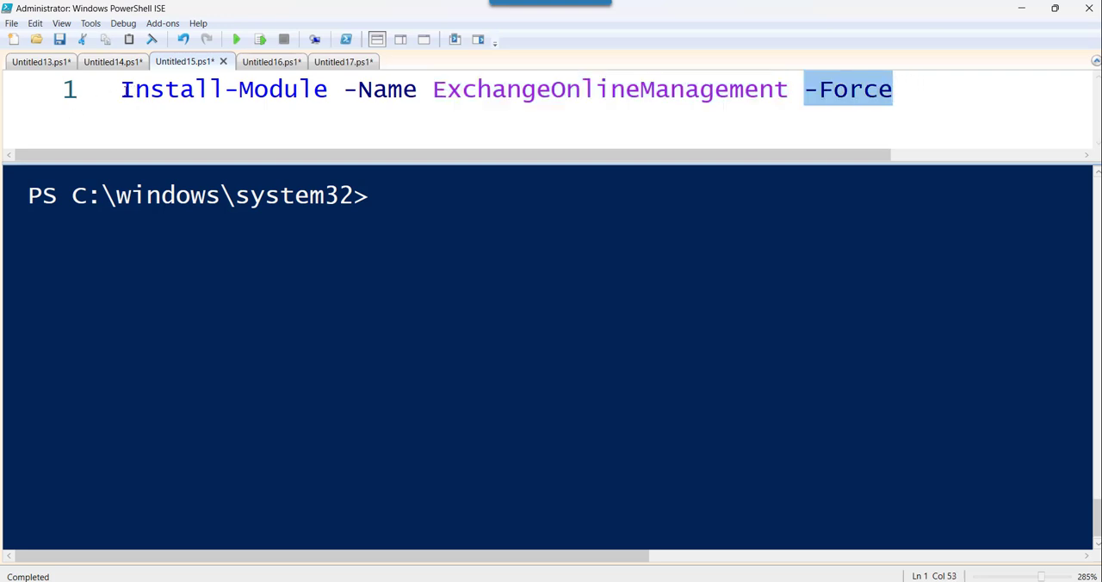
- Run Install-Module -Name ExchangeOnlineManagement -Force until the console returns to a prompt
left_click(236, 40)
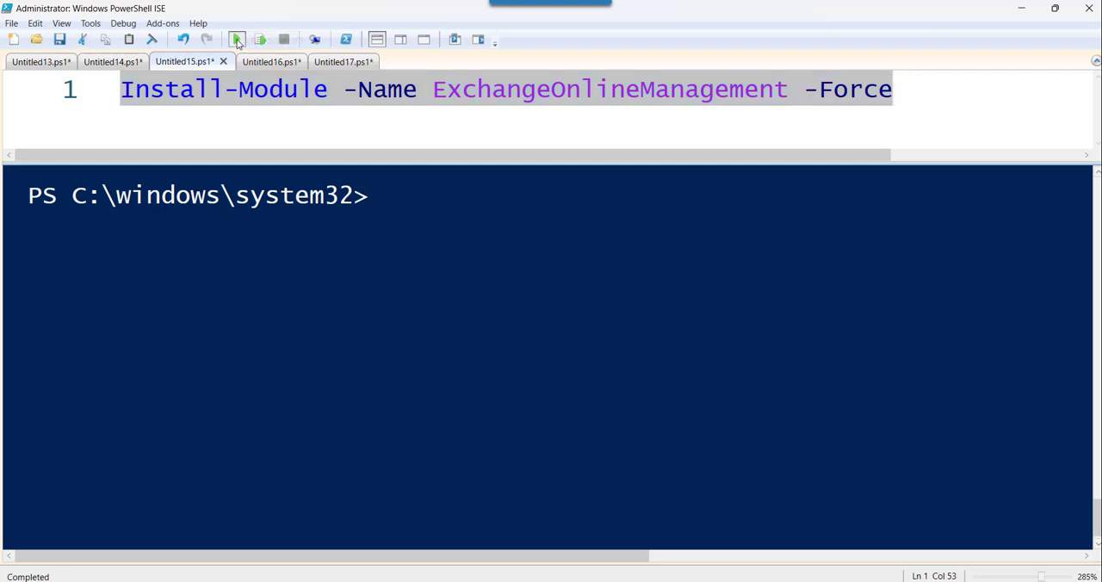
left_click(238, 40)
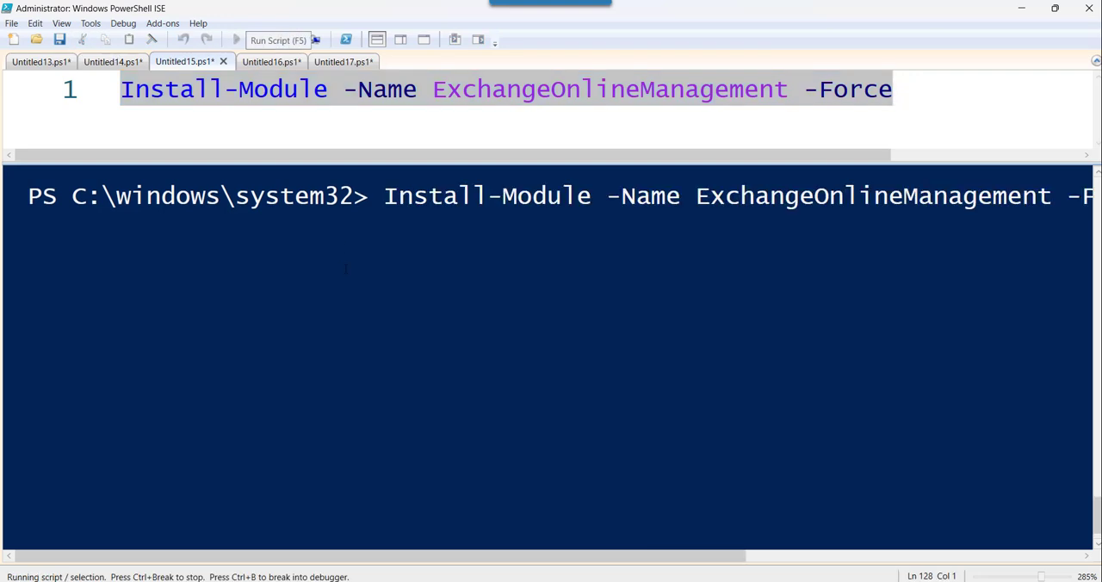
left_click(236, 40)
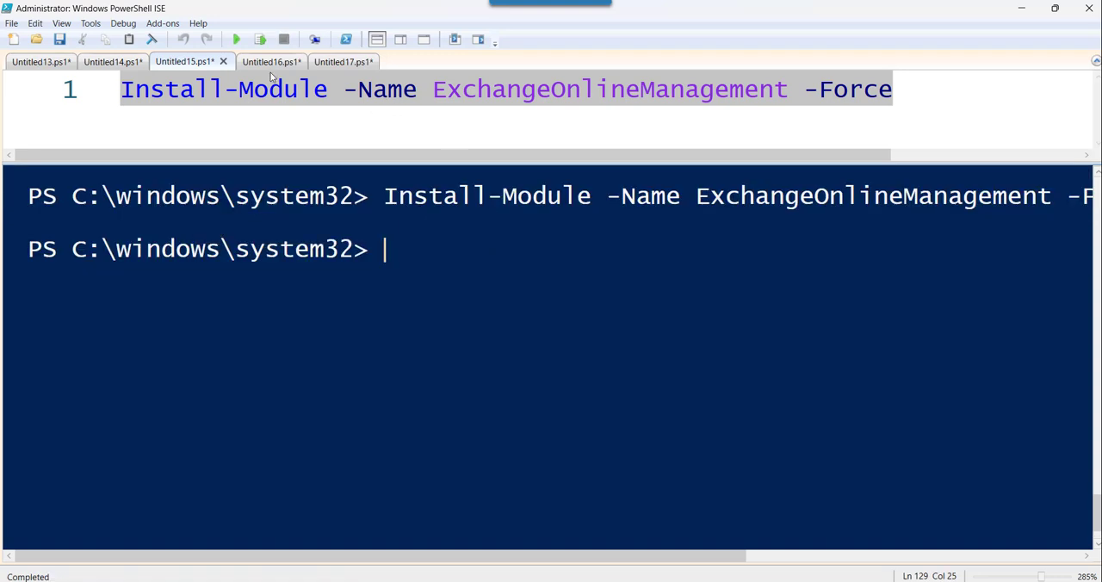
- Review the TLS 1.2 protocol line and the Get-InstalledModule check script without running them
left_click(327, 62)
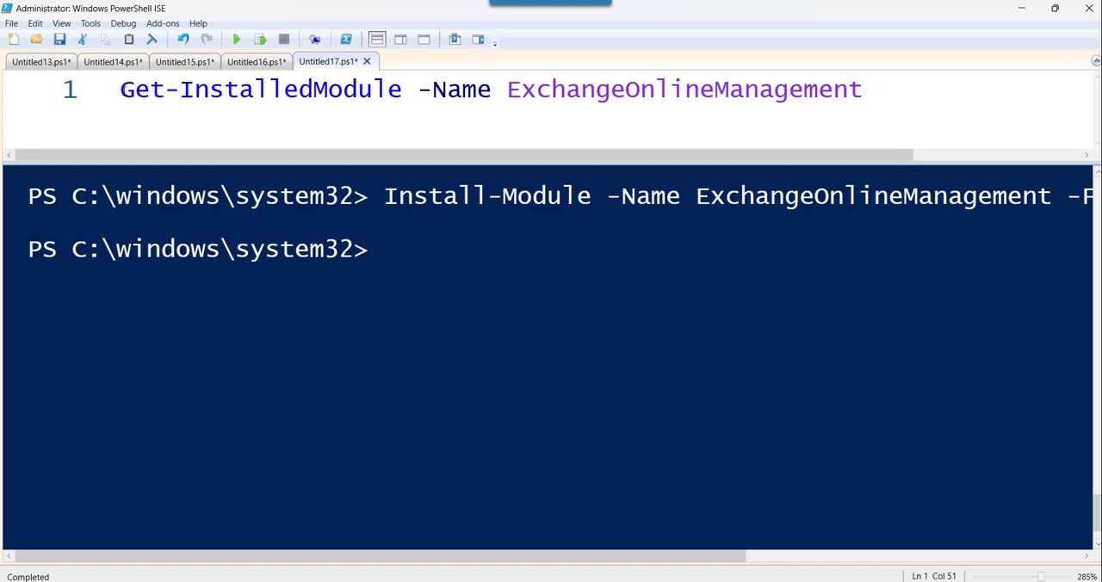
double_click(259, 89)
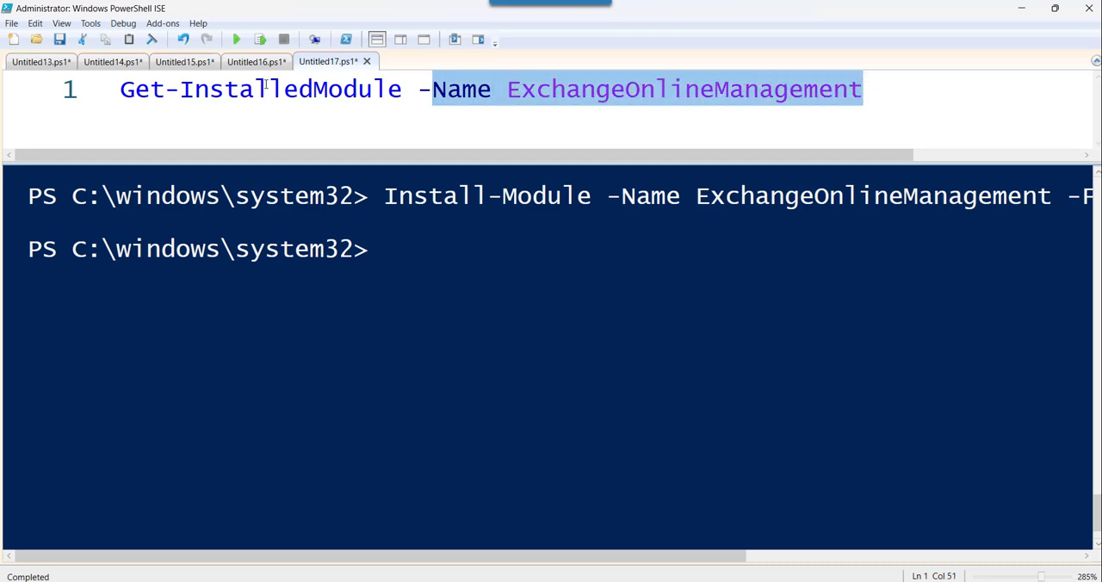
left_click(255, 62)
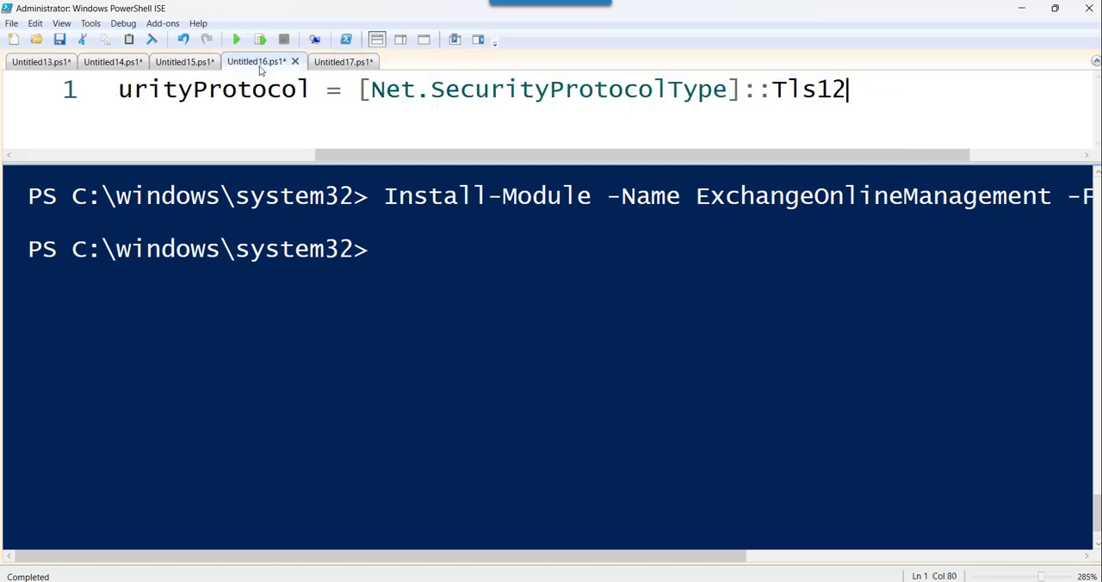
scroll("left", 3)
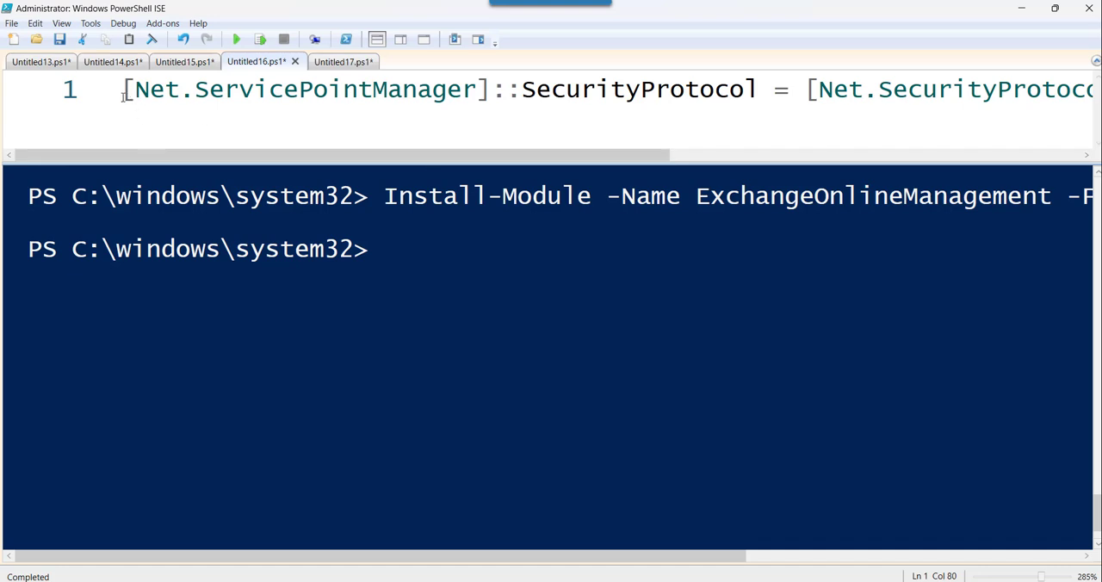
left_click_drag(129, 90, 594, 90)
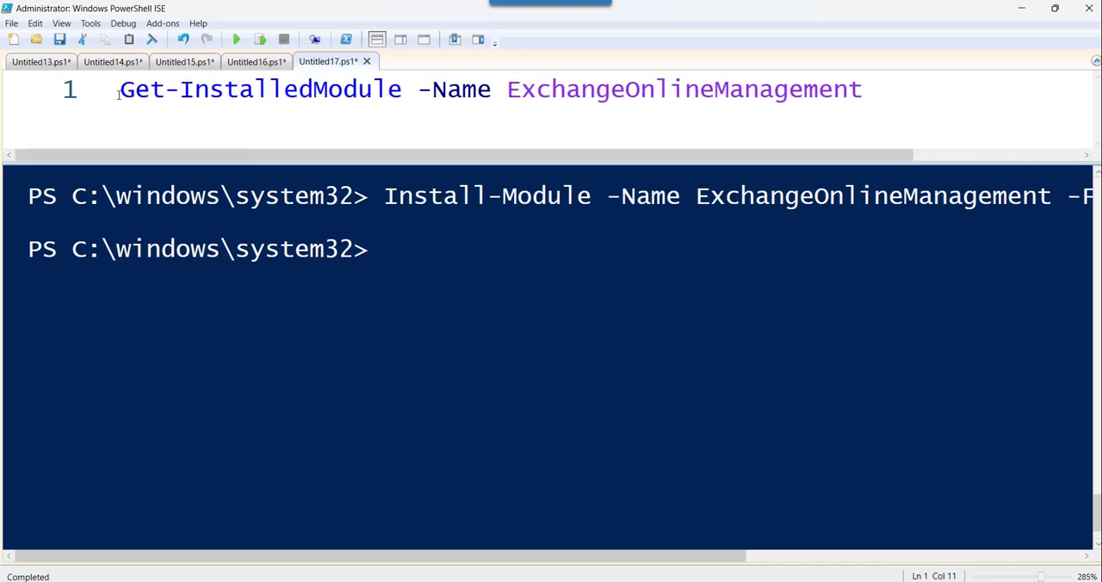
- Run Get-InstalledModule -Name ExchangeOnlineManagement, listing version 3.7.0 from PSGallery
left_click(234, 40)
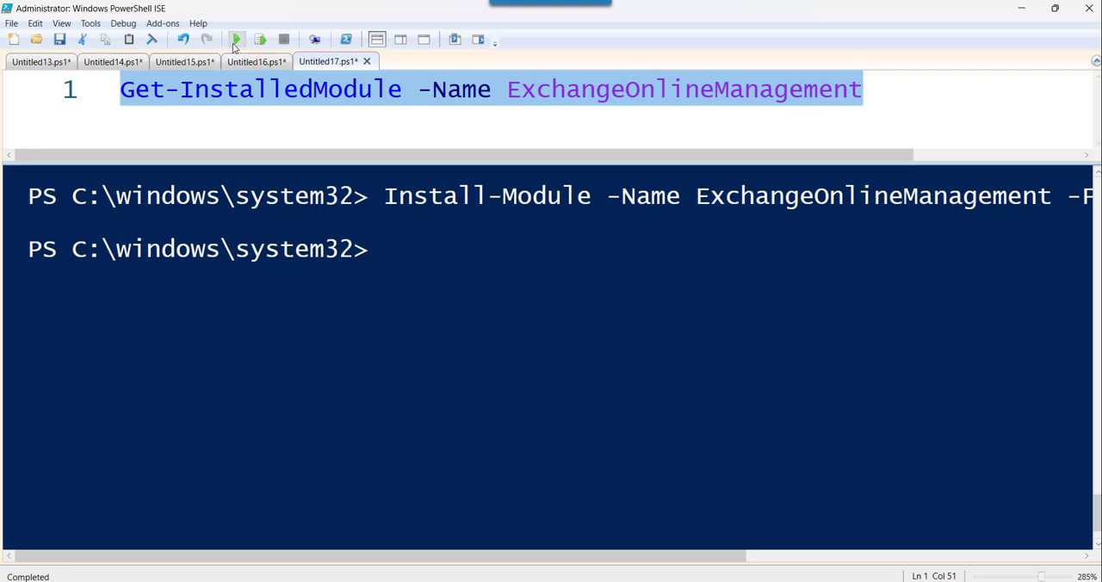
left_click(236, 39)
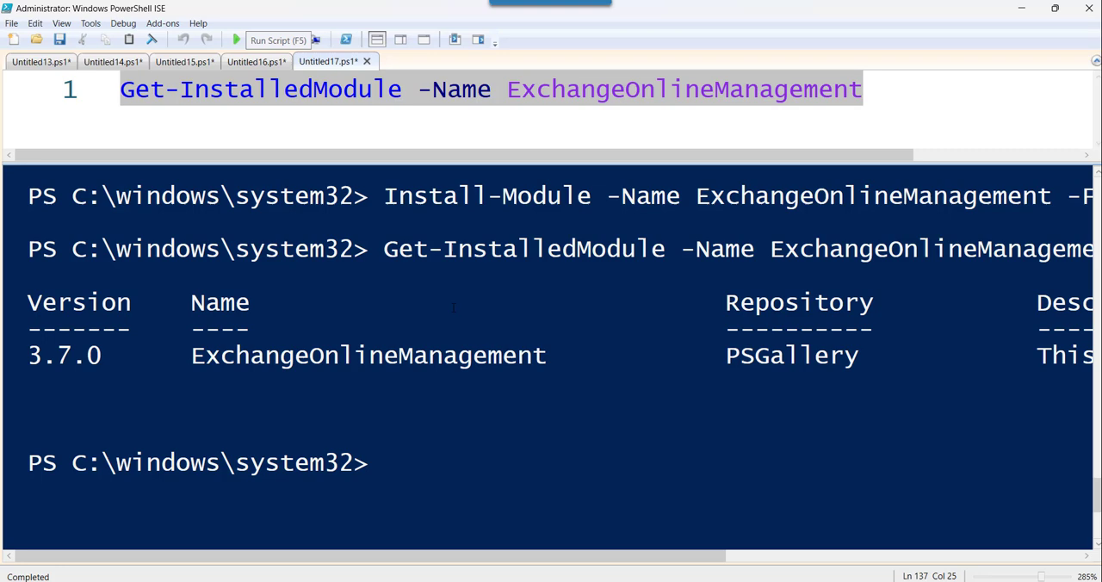
left_click(236, 40)
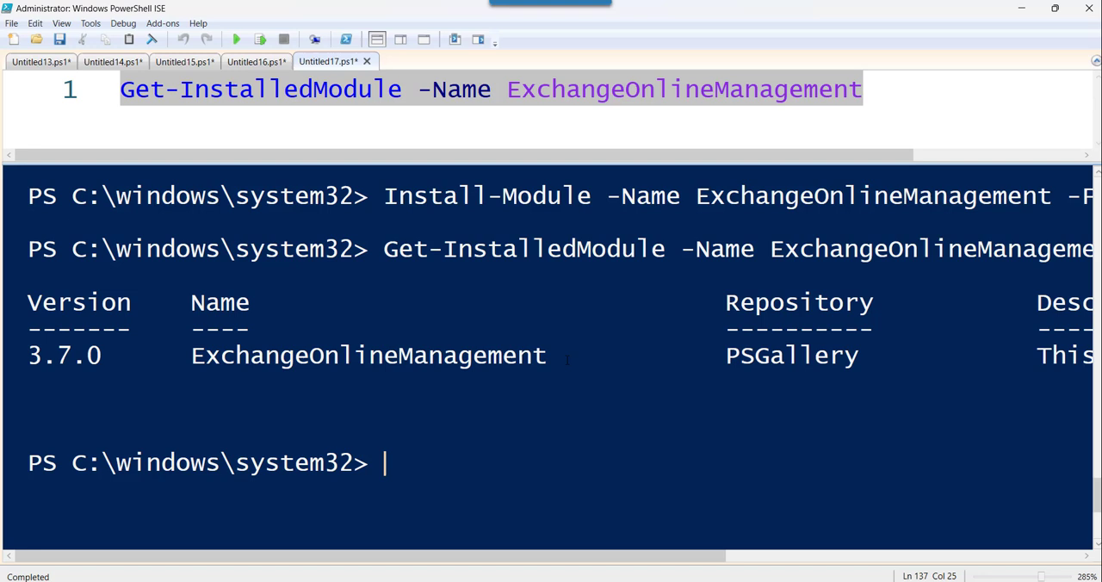
left_click(254, 62)
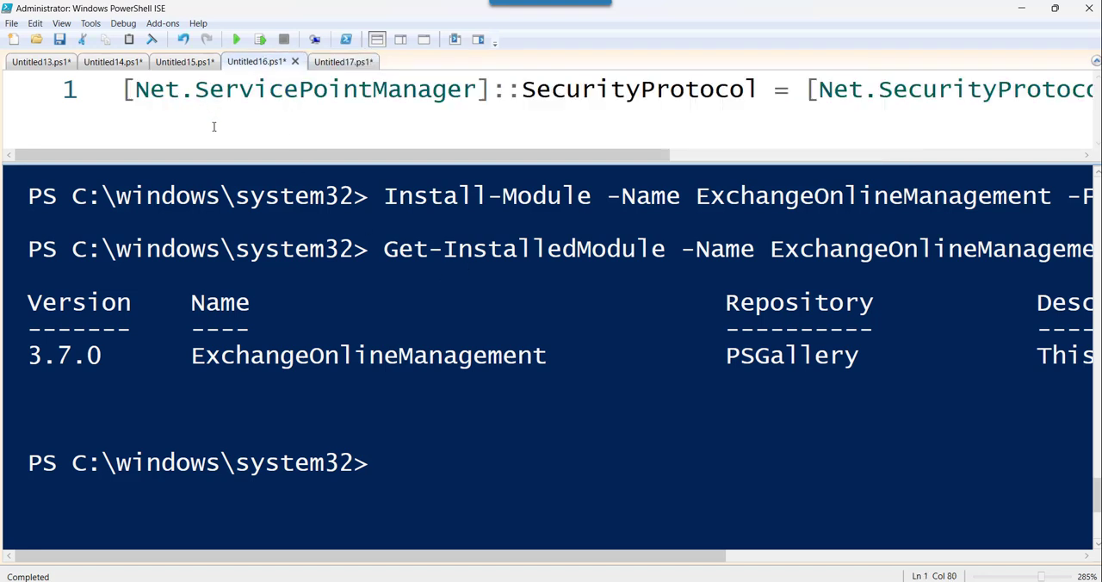
left_click(184, 62)
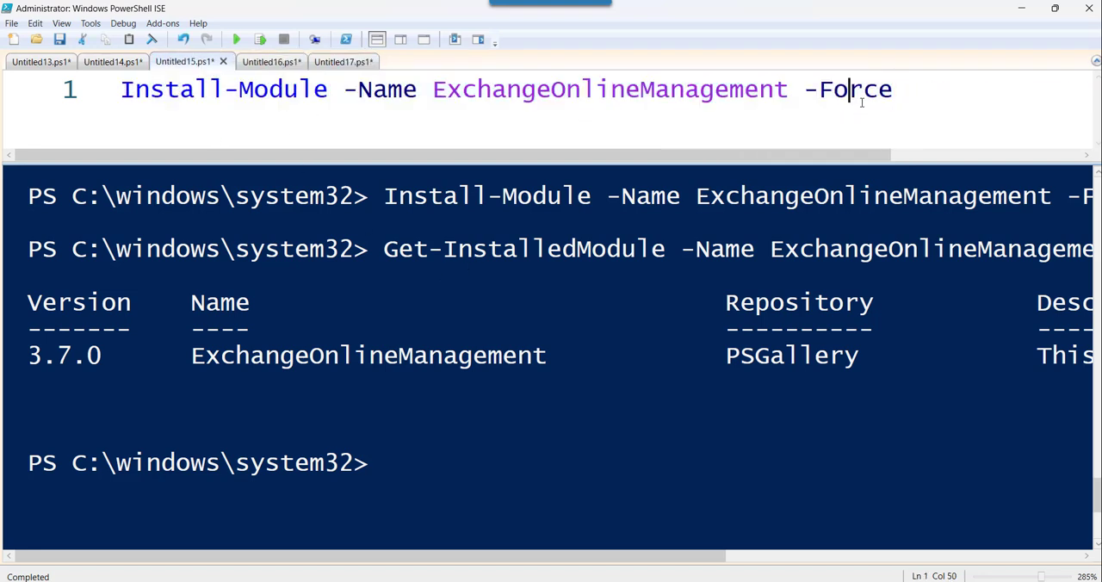
key("ctrl+a")
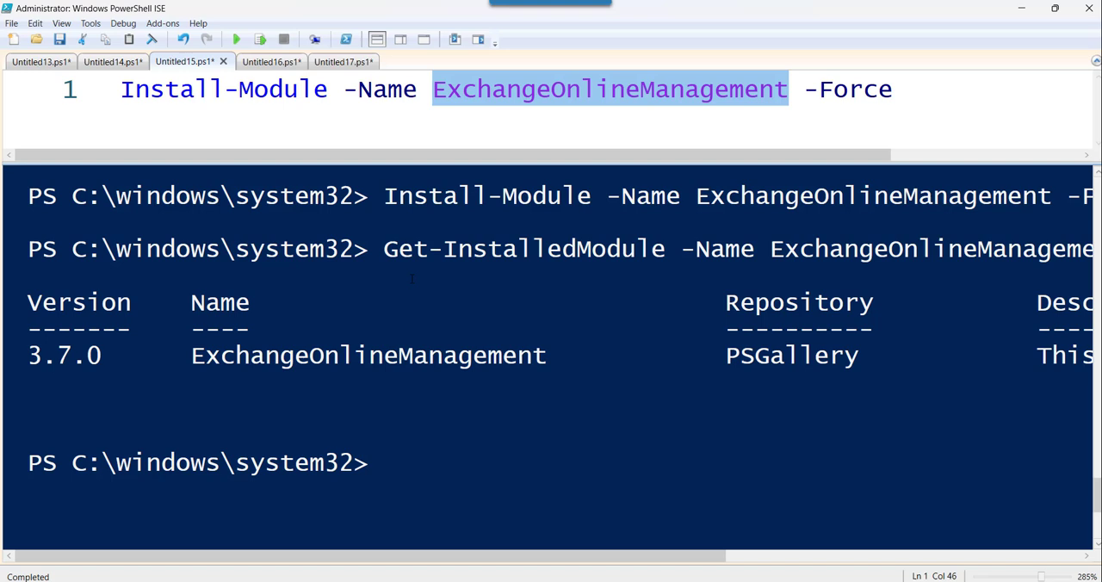
left_click(327, 62)
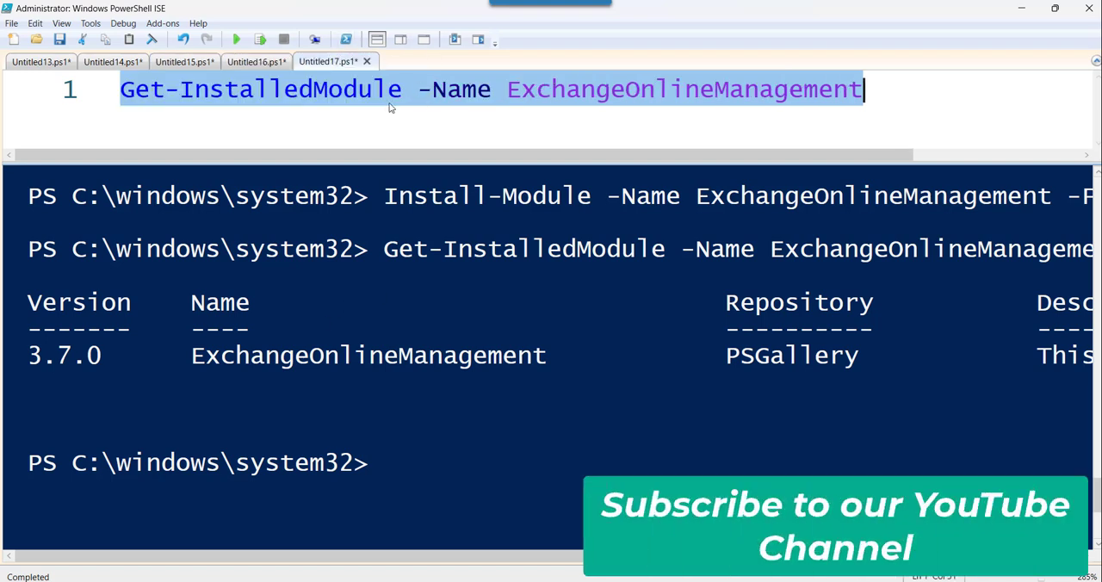